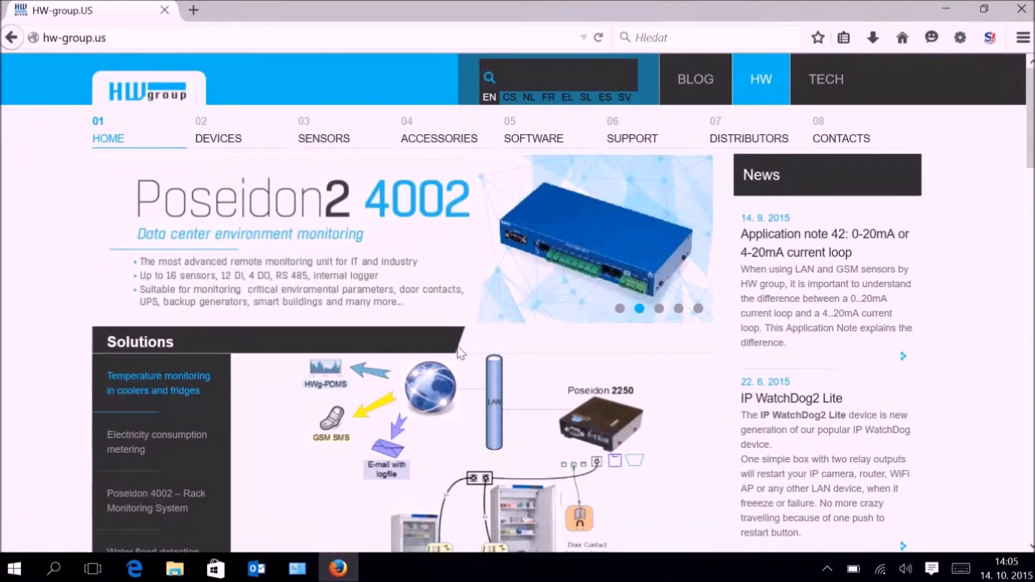
mouse_move(307, 237)
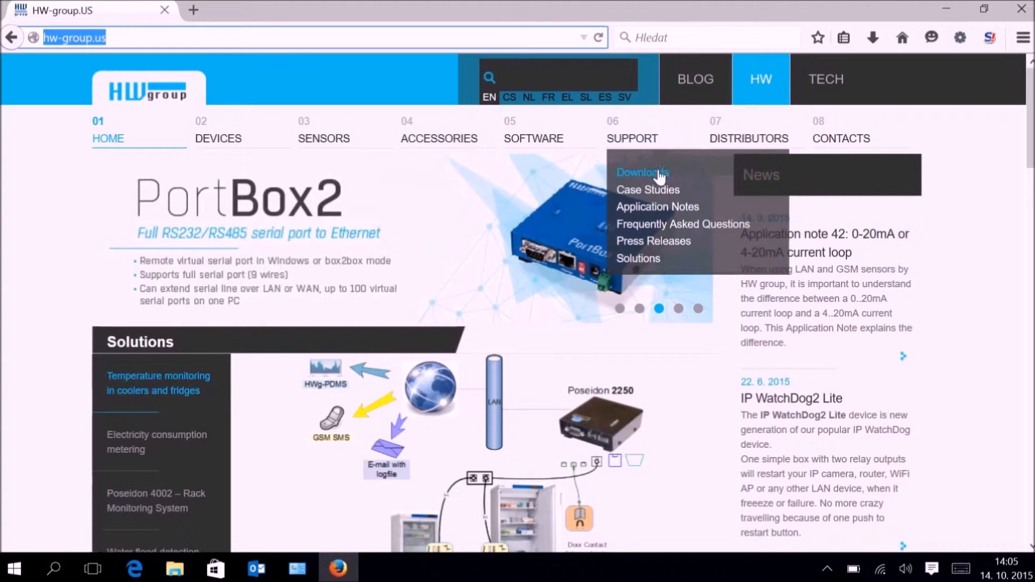
- Go to the Downloads page under SUPPORT on hw-group.us
click(641, 173)
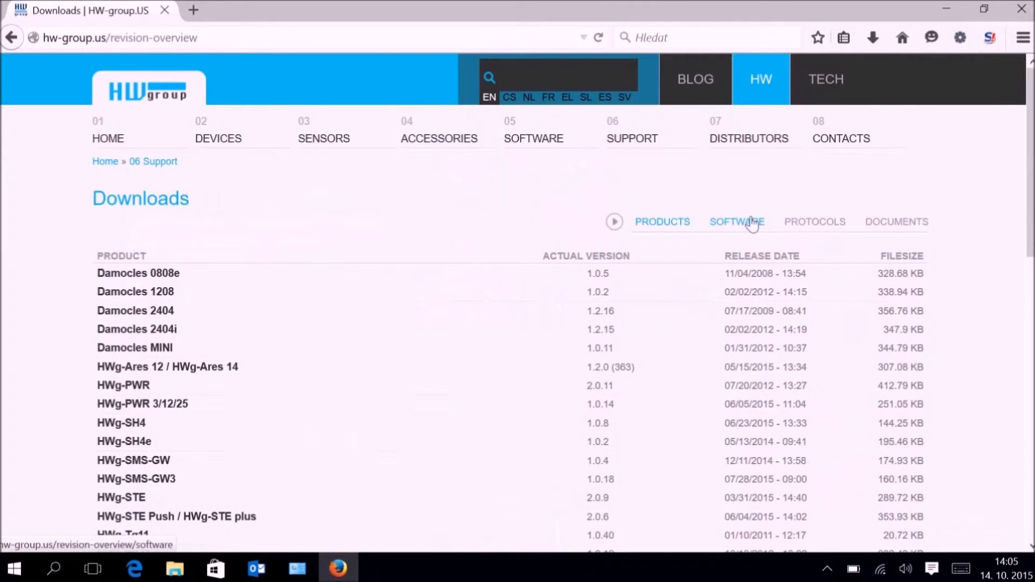
- Download and save the HWg-DCD2 version 2.1.12 (1) installer from its software product page
click(737, 221)
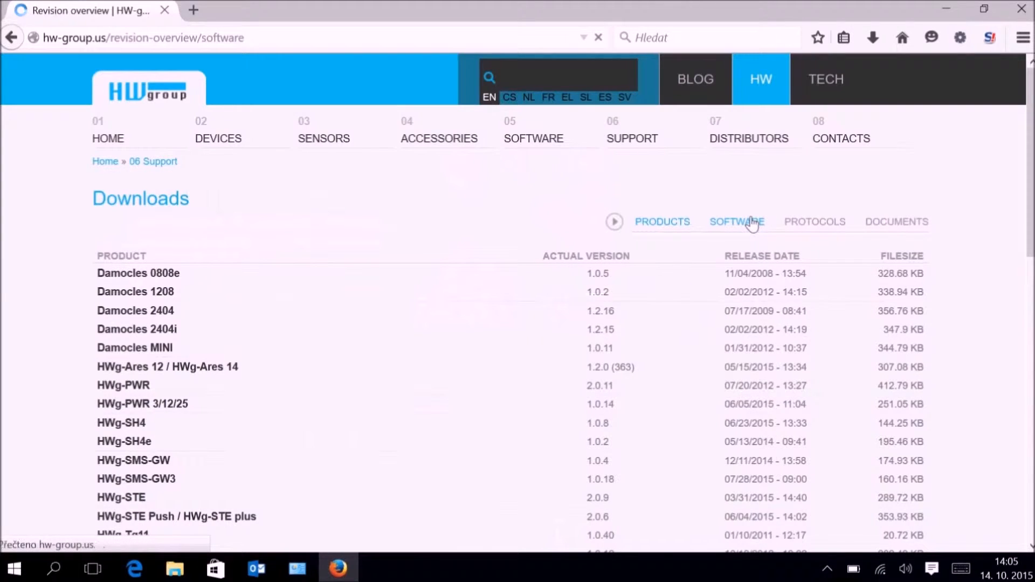
click(737, 221)
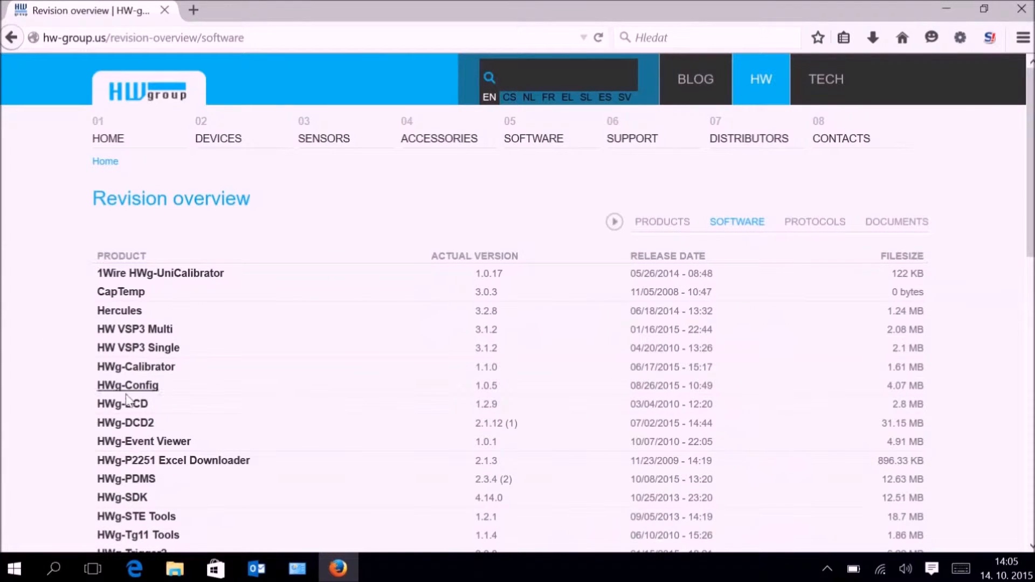
click(124, 423)
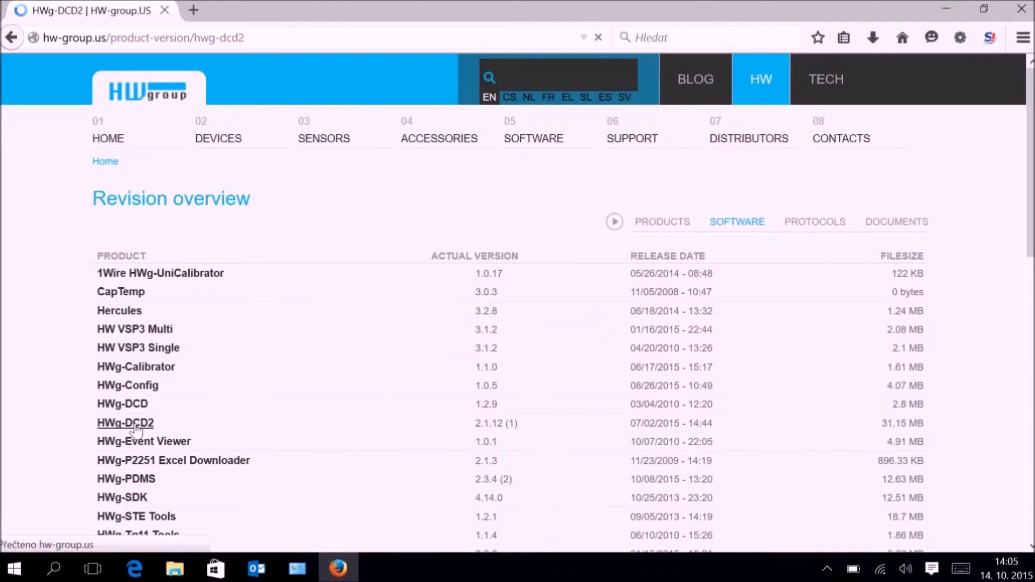
click(125, 422)
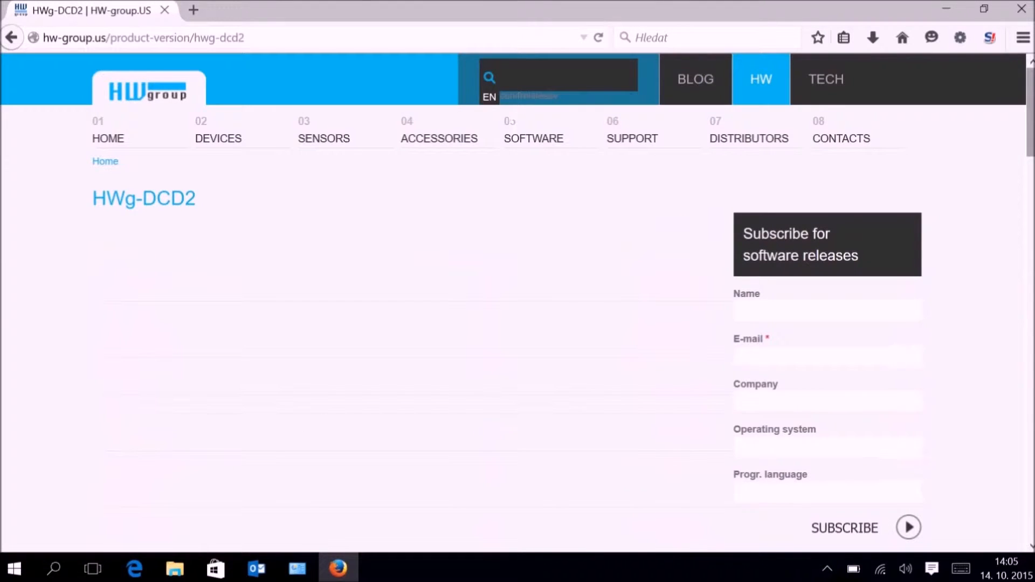
scroll(down, 3)
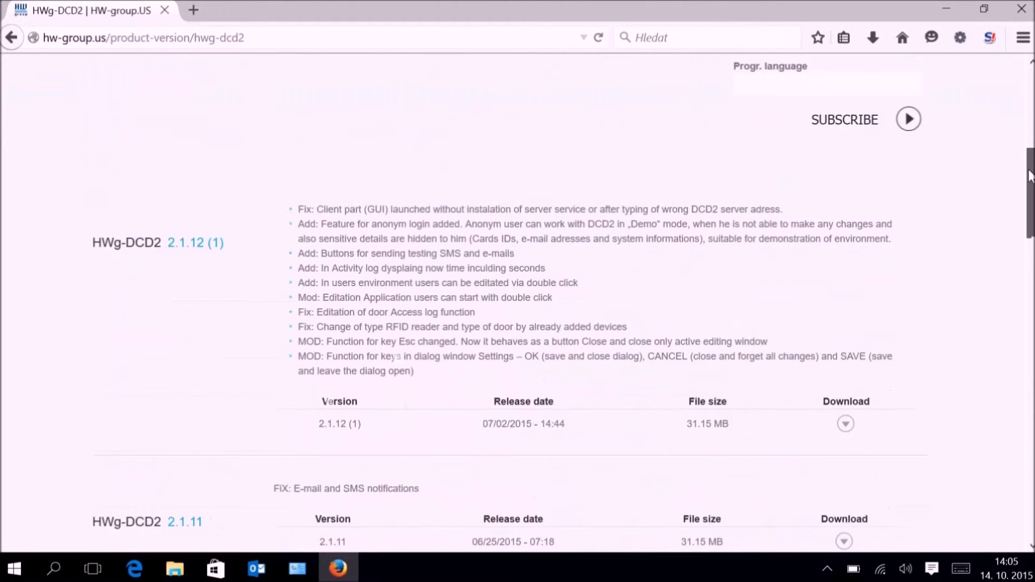
click(846, 376)
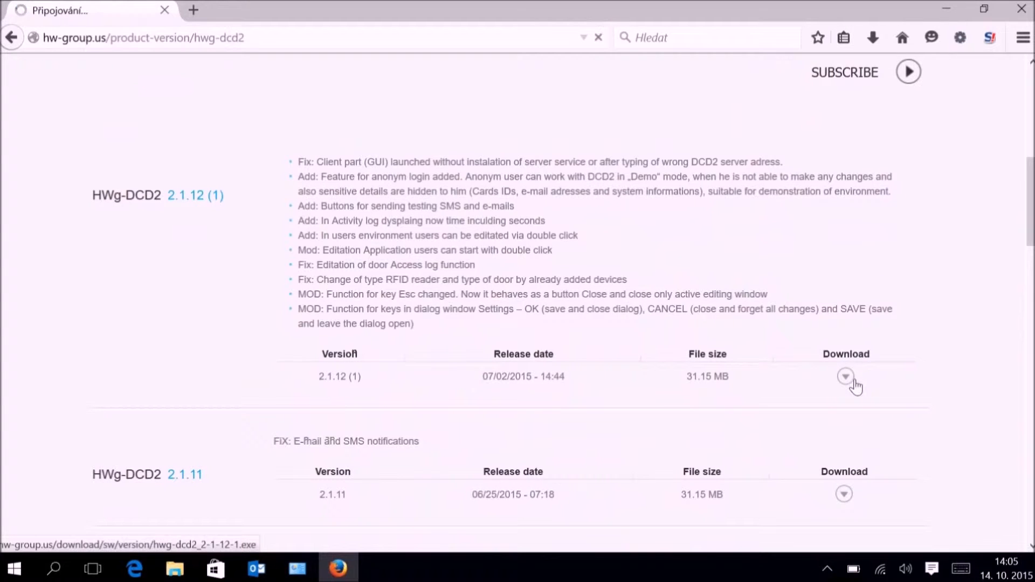
click(846, 376)
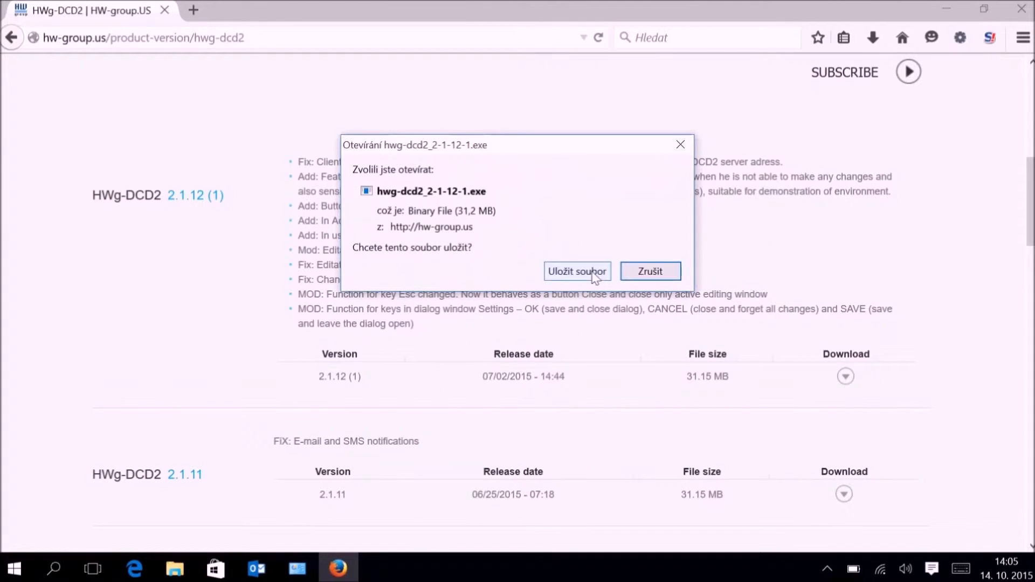
click(575, 271)
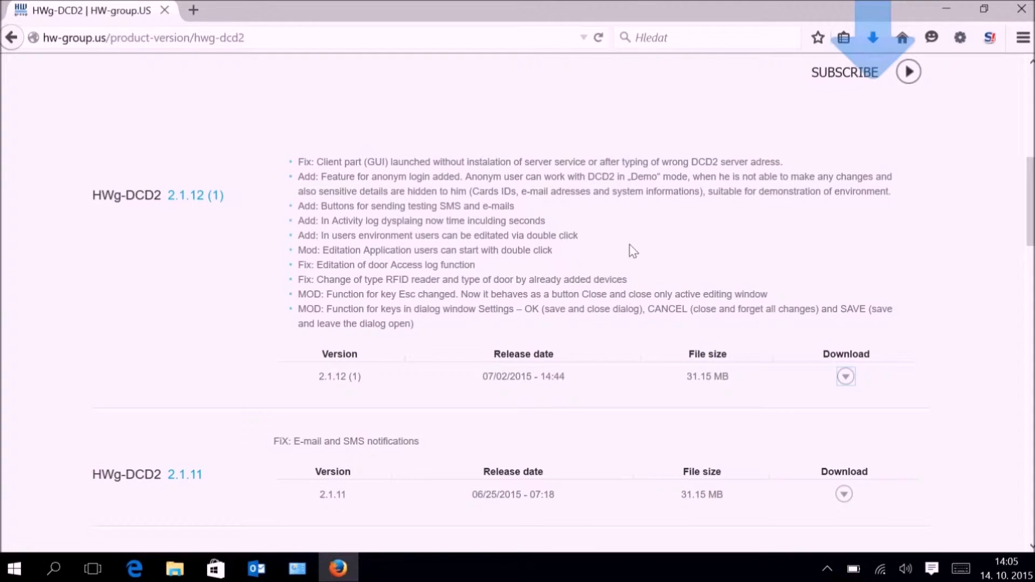
- Show Firefox's recent downloads containing hwg-dcd2_2-1-12-1(1).exe
click(872, 38)
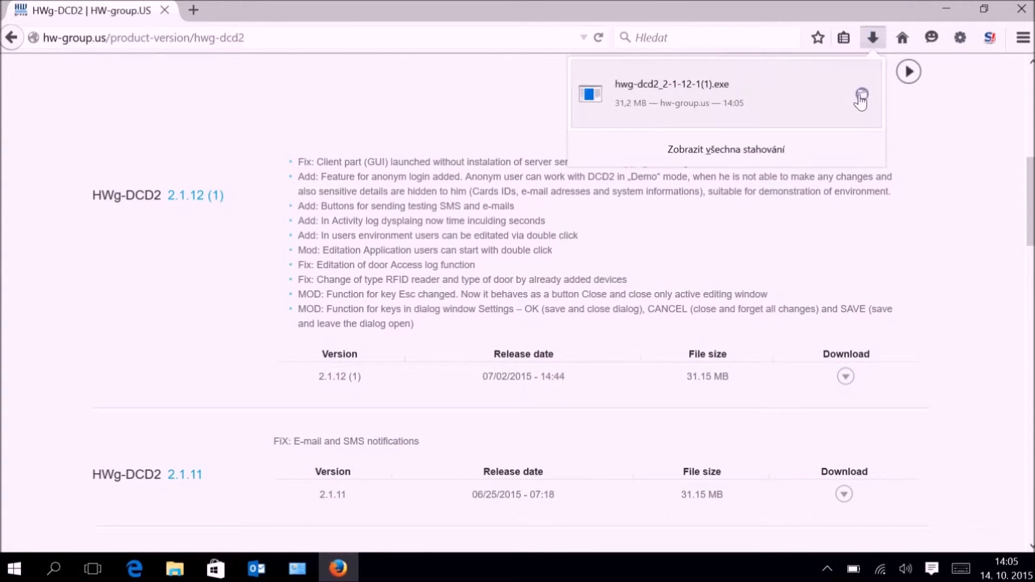
mouse_move(812, 104)
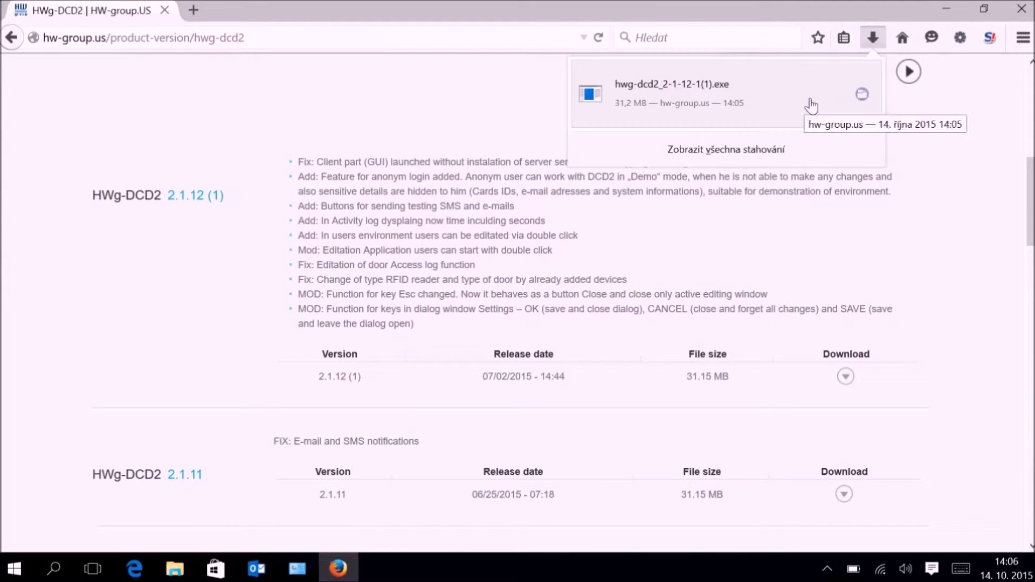
mouse_move(726, 98)
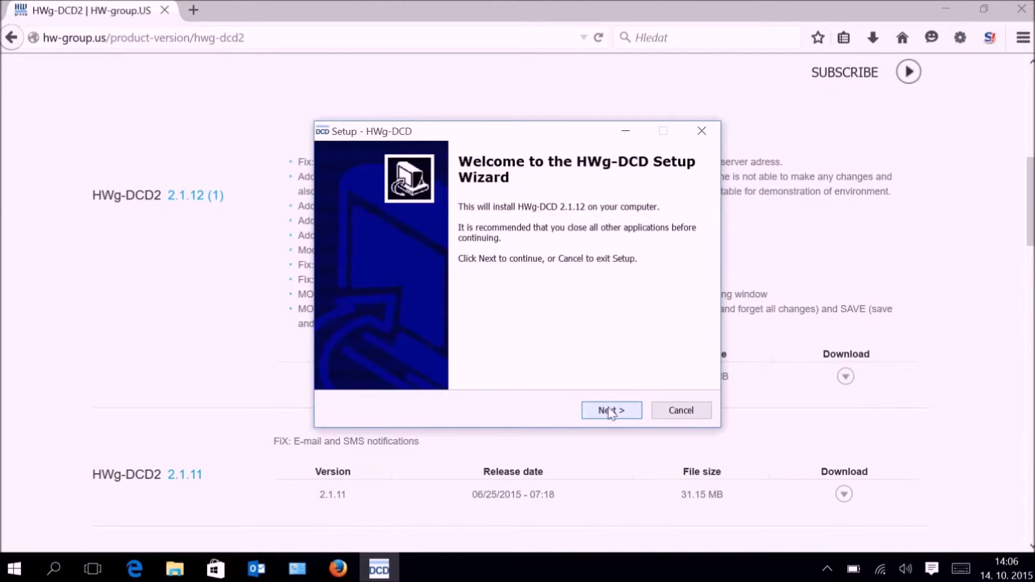
- Pass the welcome page and keep the default destination folder
click(611, 409)
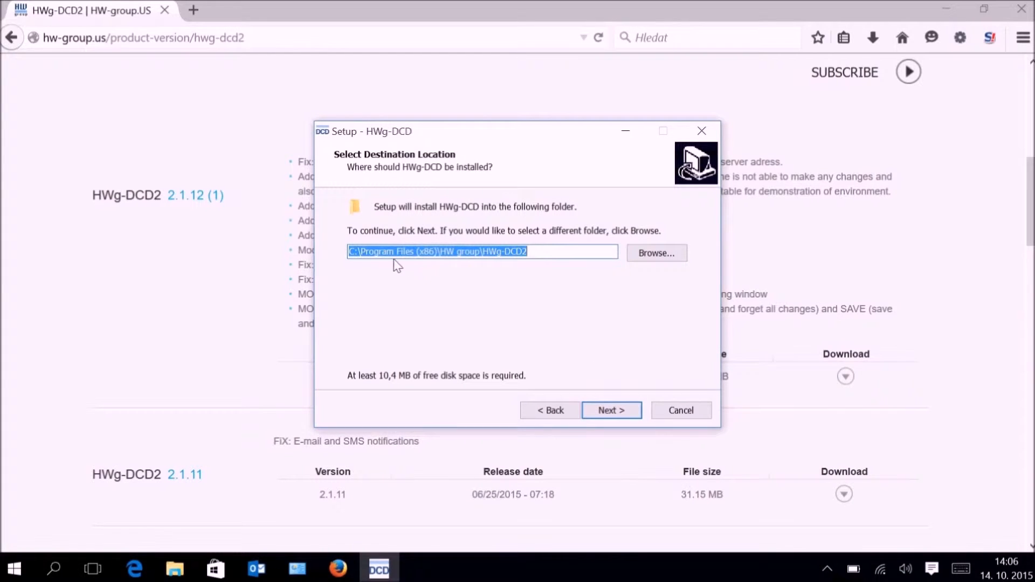
mouse_move(479, 309)
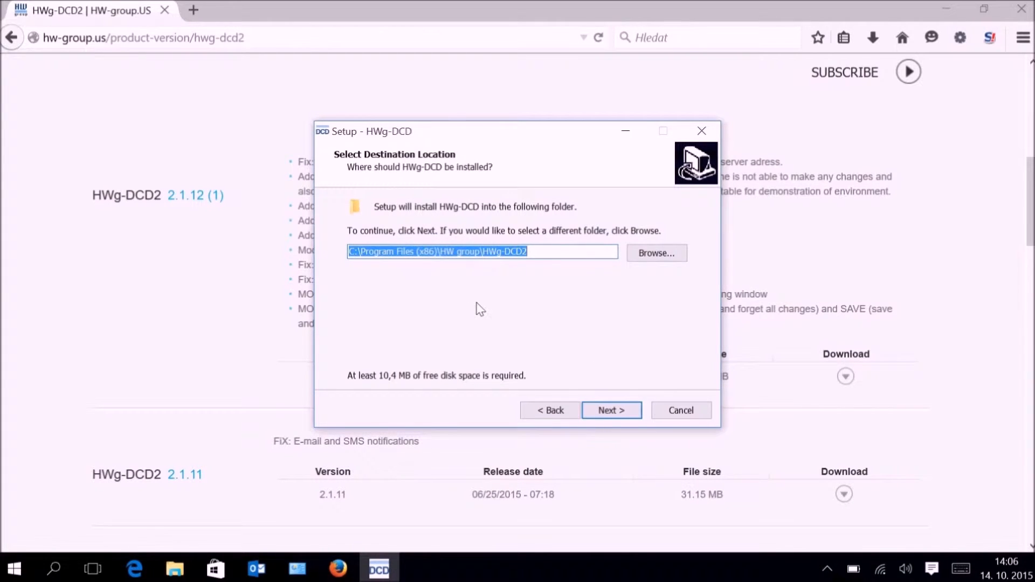
click(610, 410)
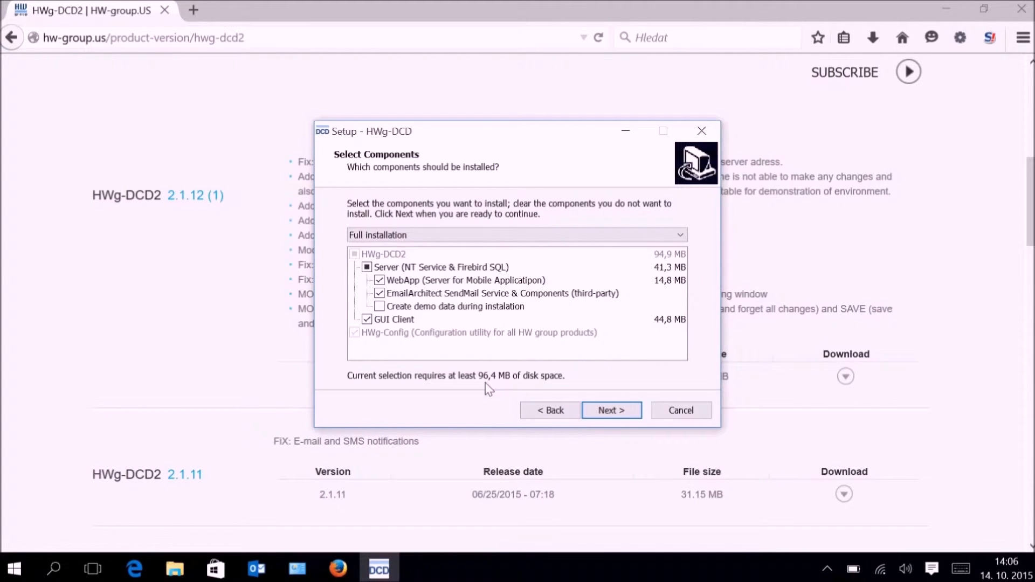
mouse_move(393, 328)
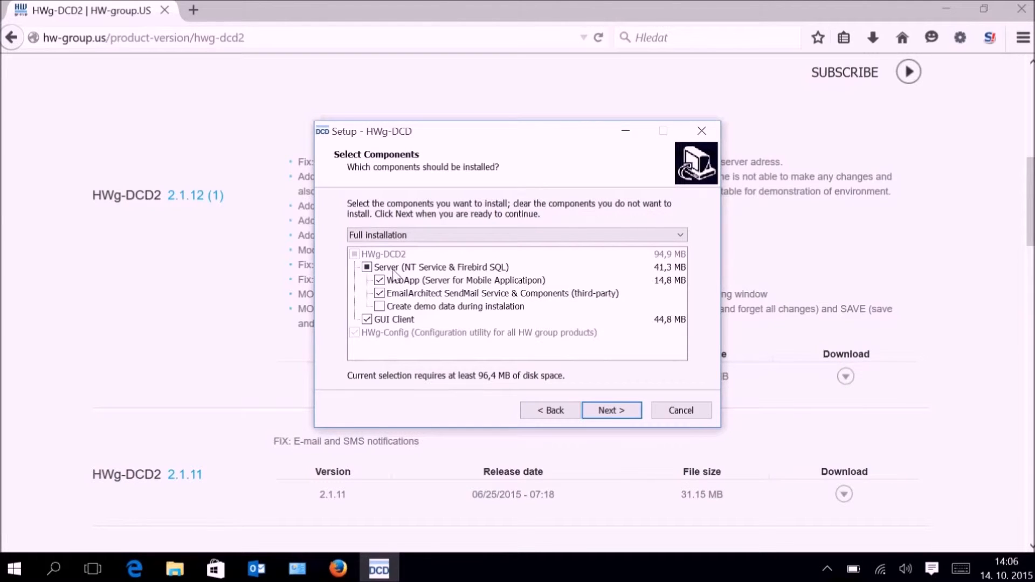
mouse_move(429, 276)
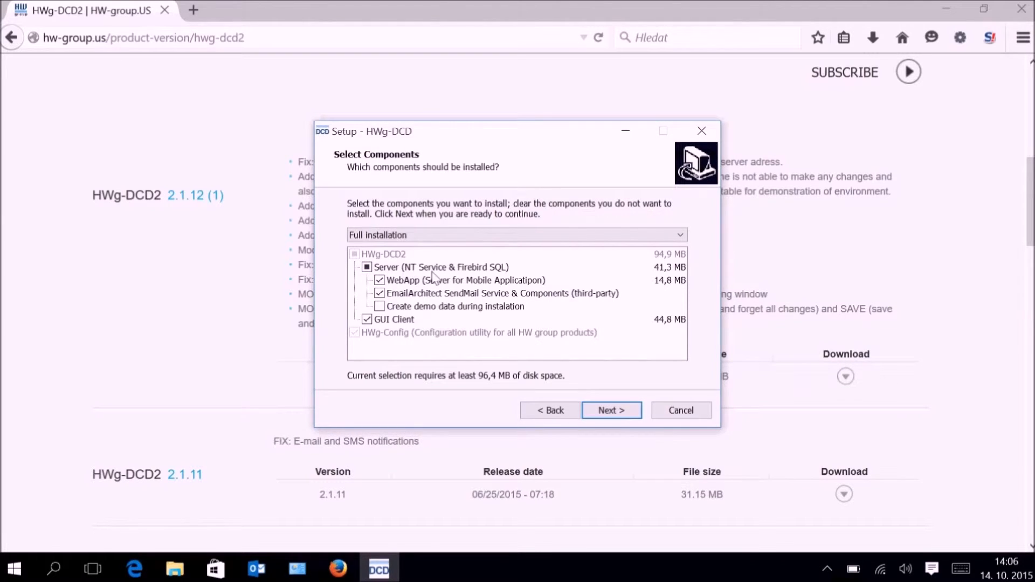
mouse_move(468, 269)
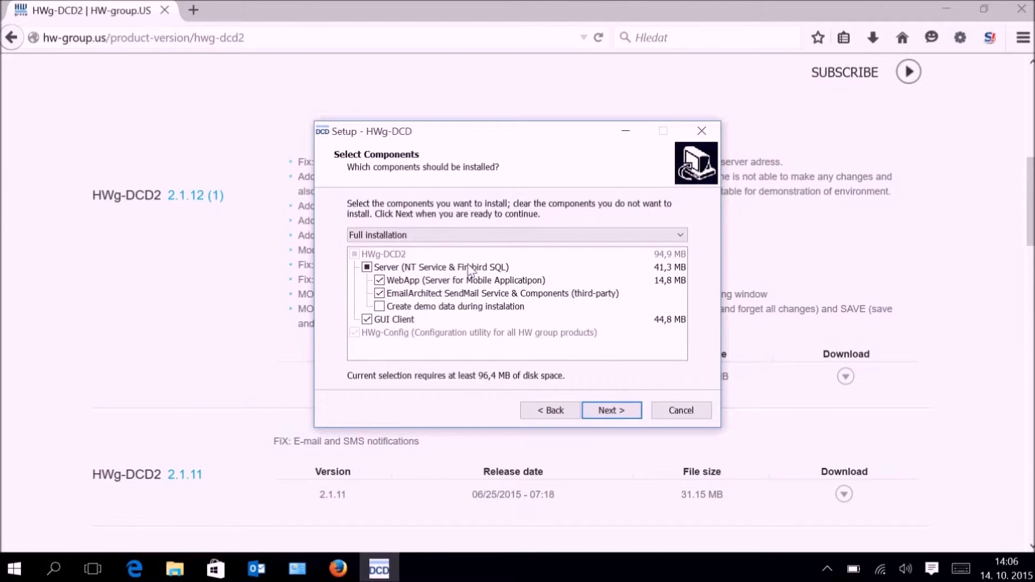
mouse_move(415, 288)
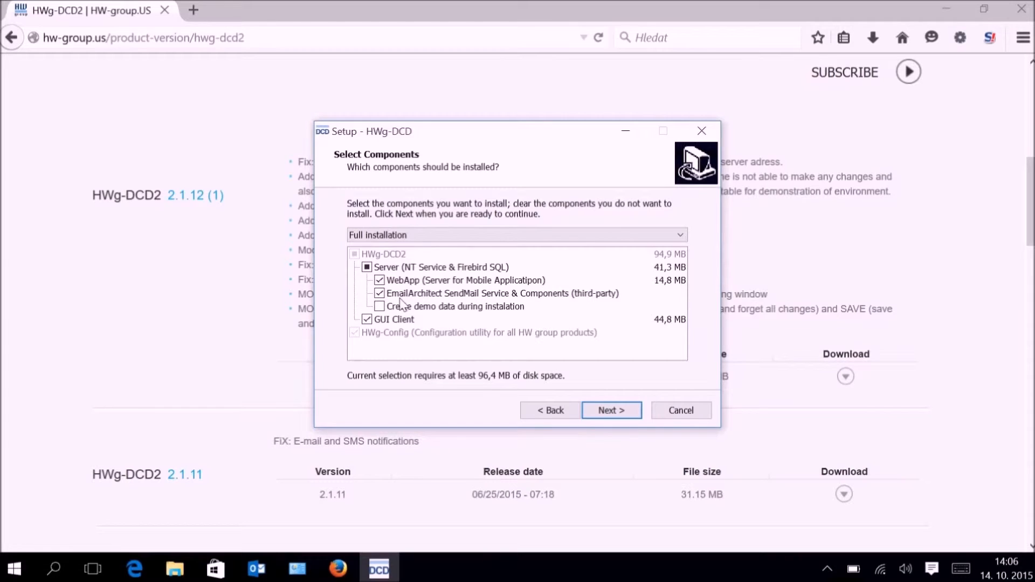
mouse_move(420, 304)
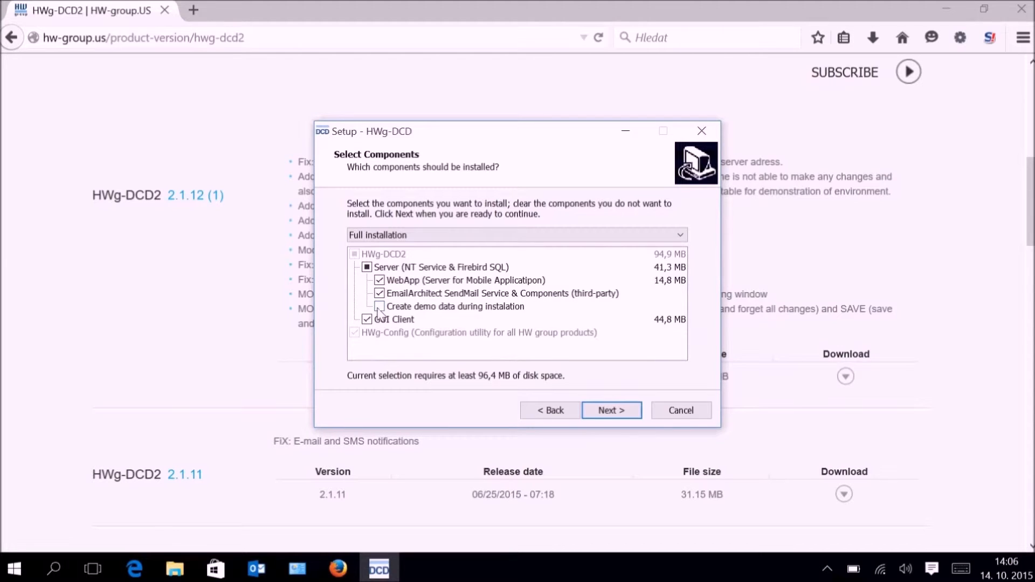
- Tick 'Create demo data during instalation', switching to Custom installation
click(379, 306)
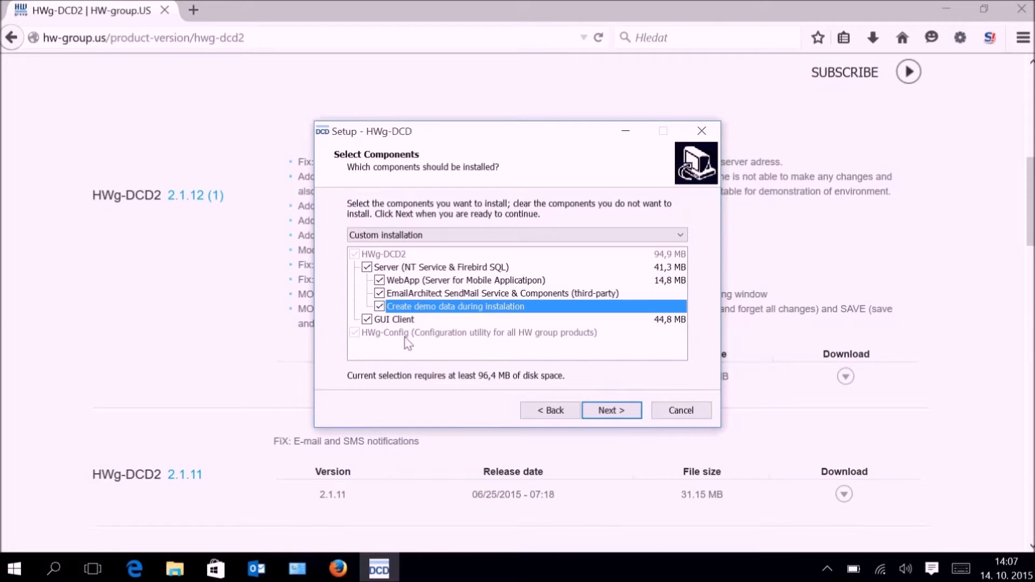
mouse_move(414, 368)
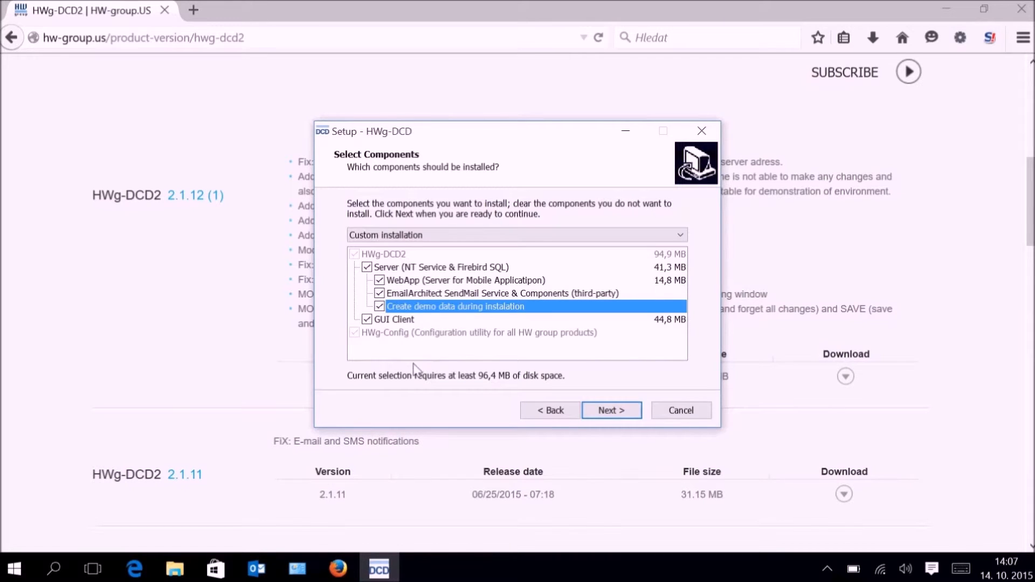
mouse_move(558, 383)
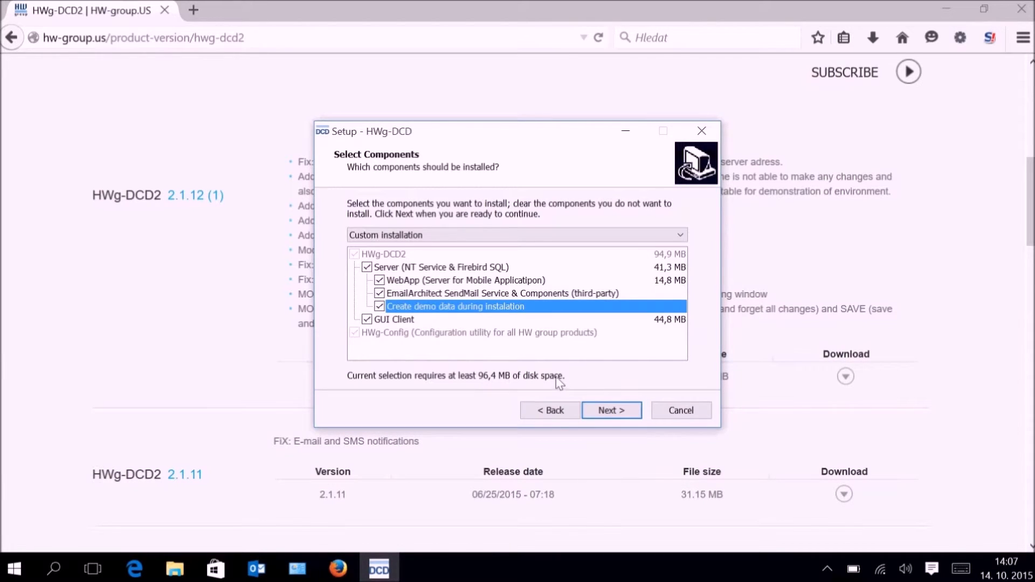
- Confirm components, the default Start Menu folder and the desktop icon task
click(610, 410)
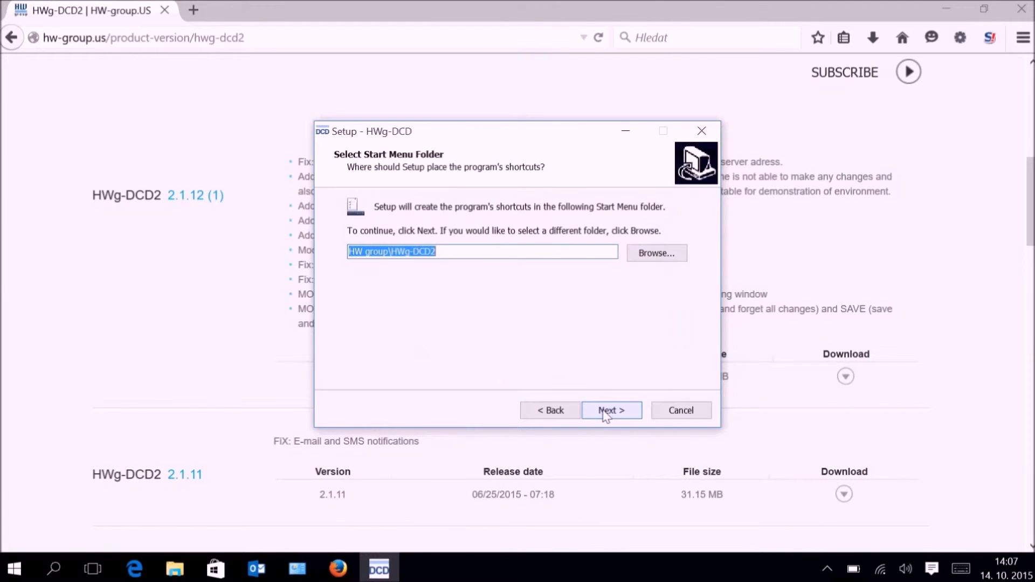
click(610, 410)
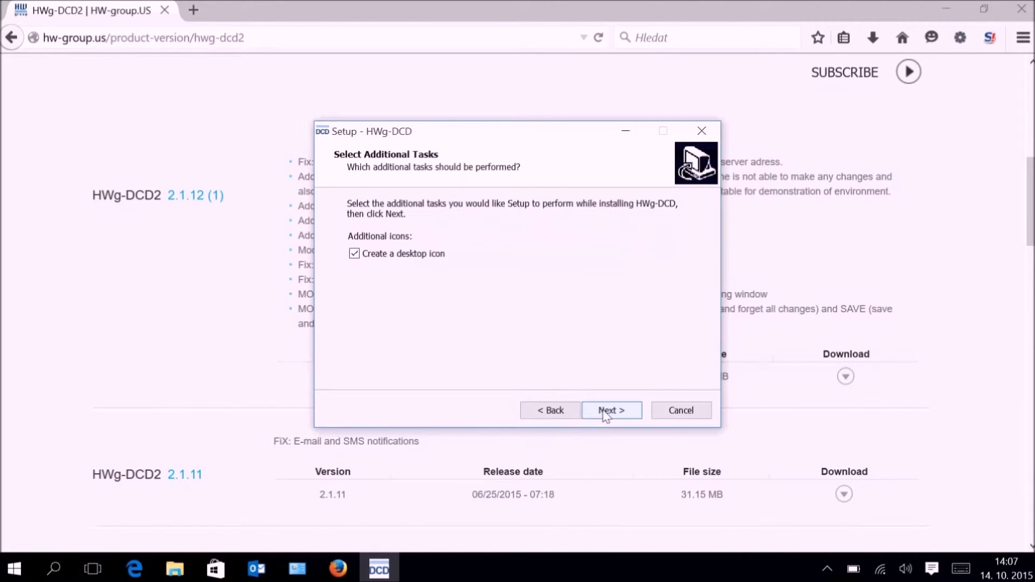
click(610, 409)
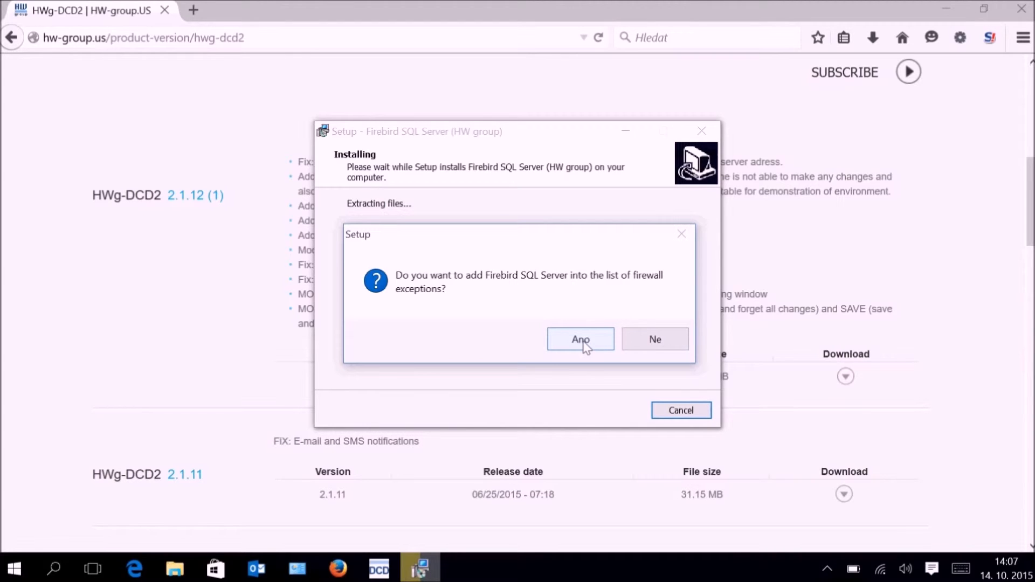
- Allow Firebird SQL Server and all applications through the firewall, then finish setup
click(579, 339)
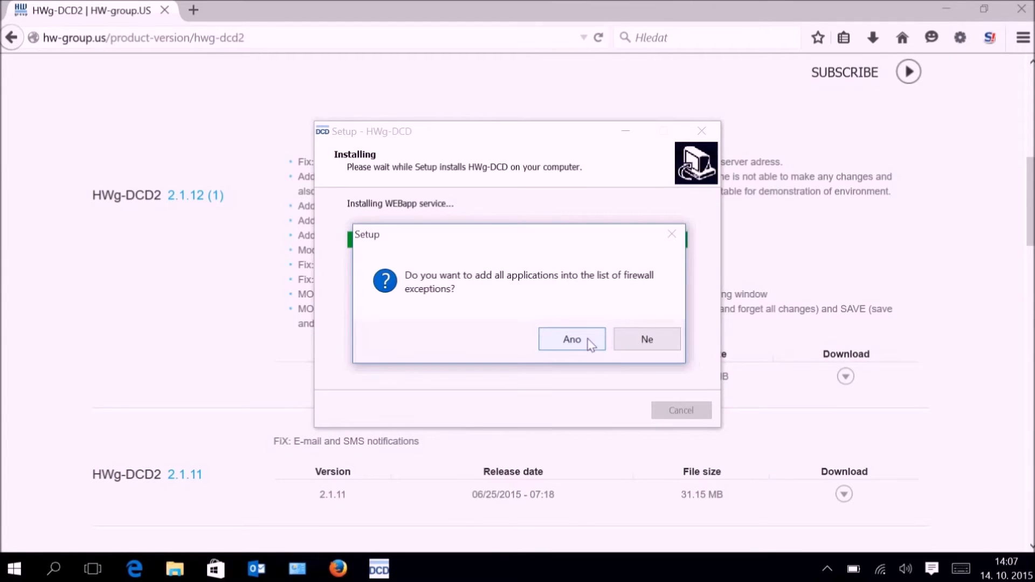
click(571, 339)
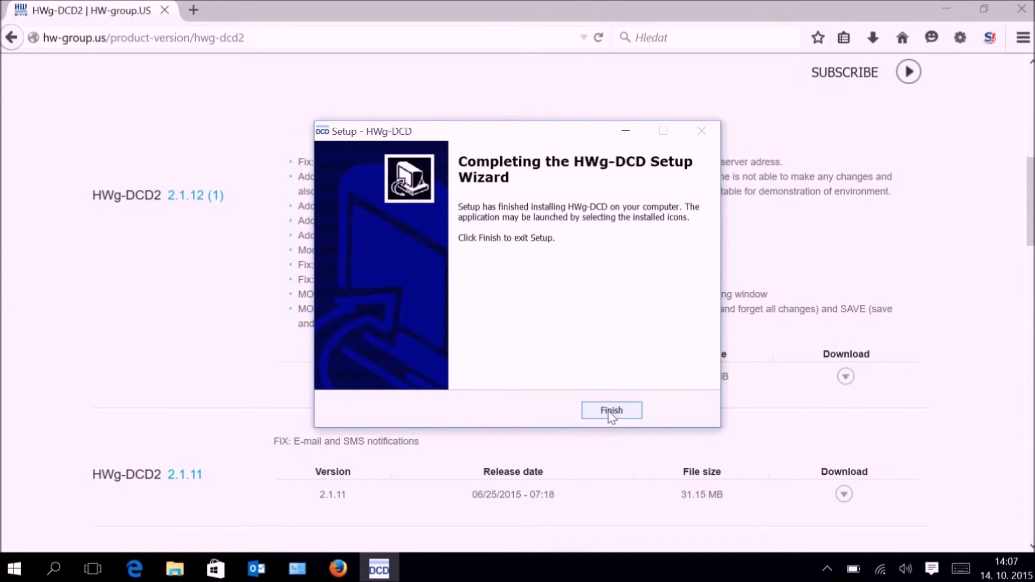
click(611, 409)
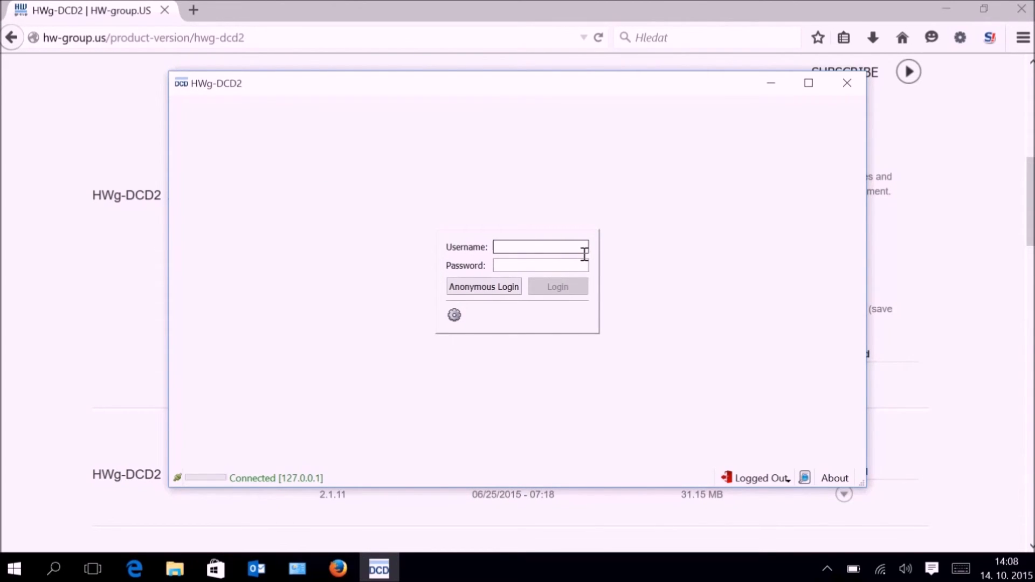
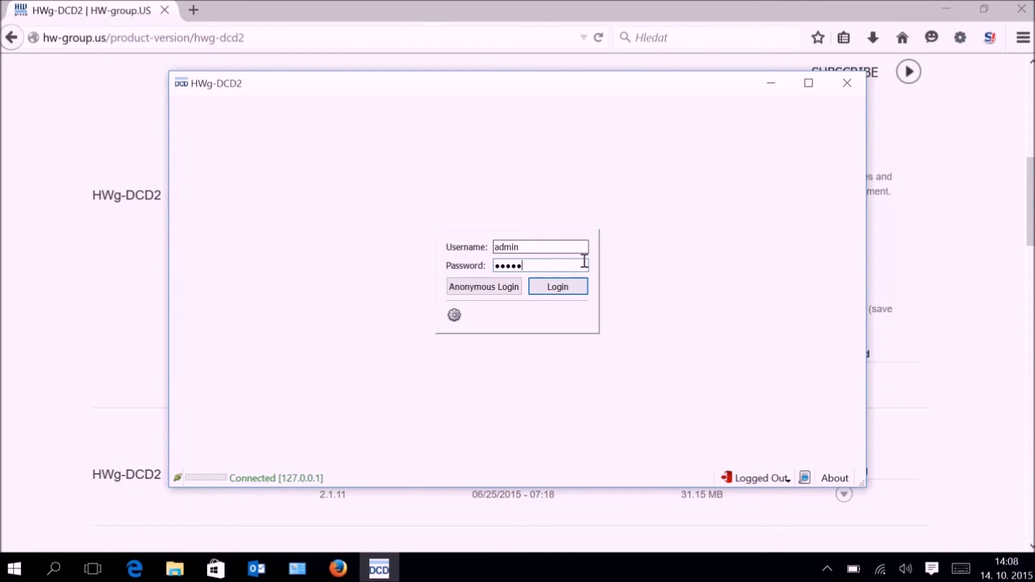
click(557, 286)
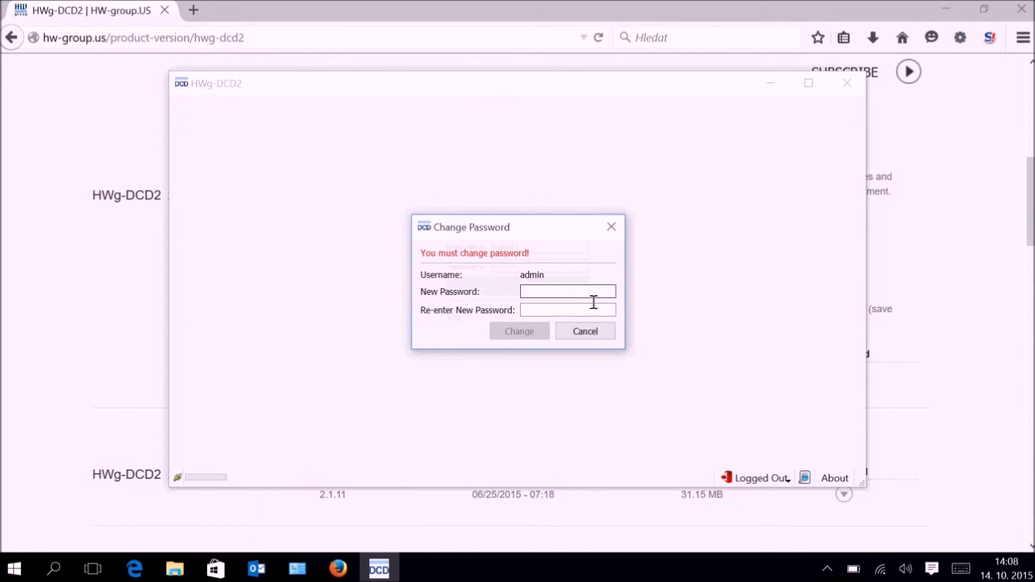
- Enter and confirm a new admin password in Change Password, then submit it
text(••)
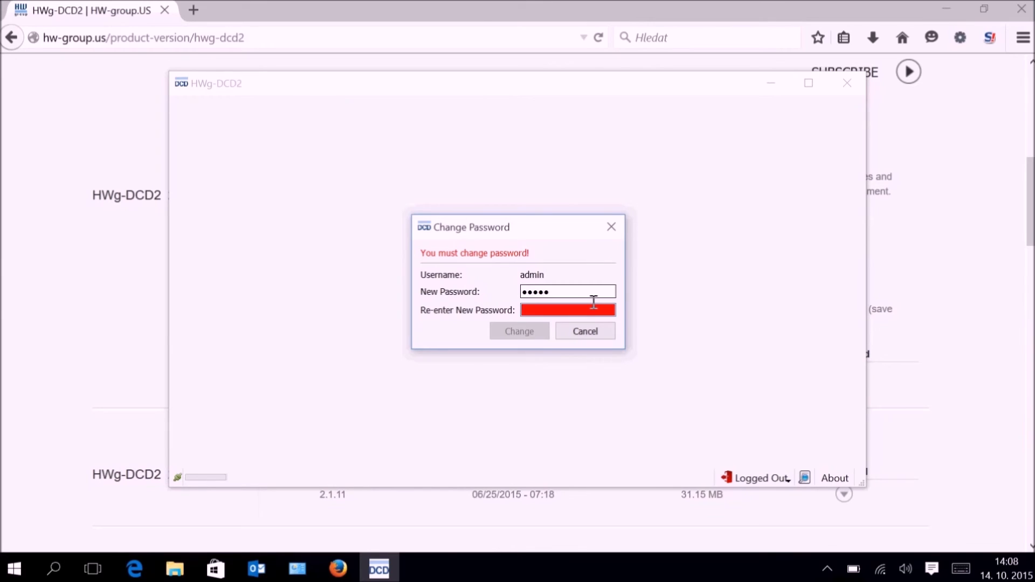
text(••)
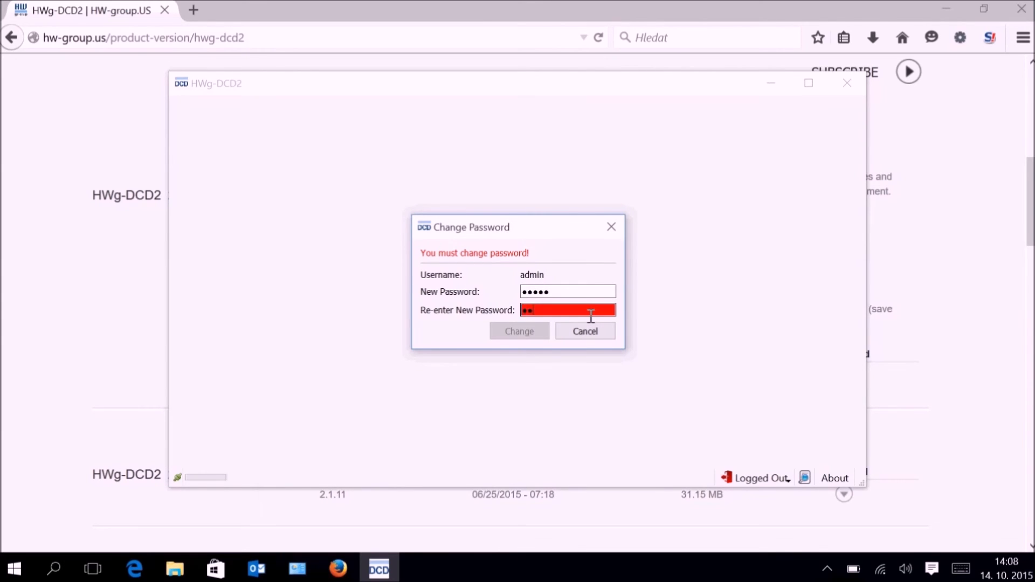
click(519, 331)
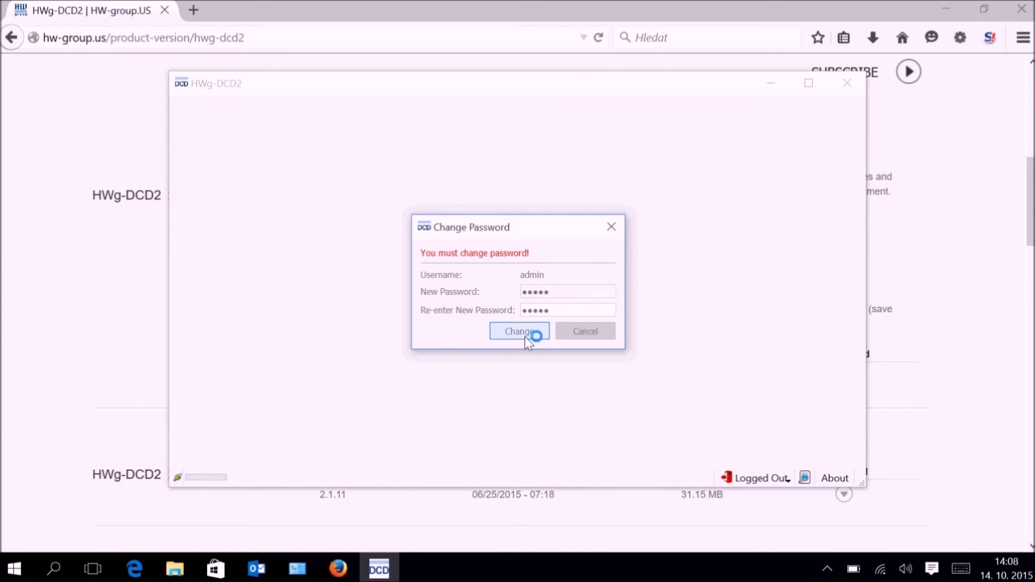
click(519, 330)
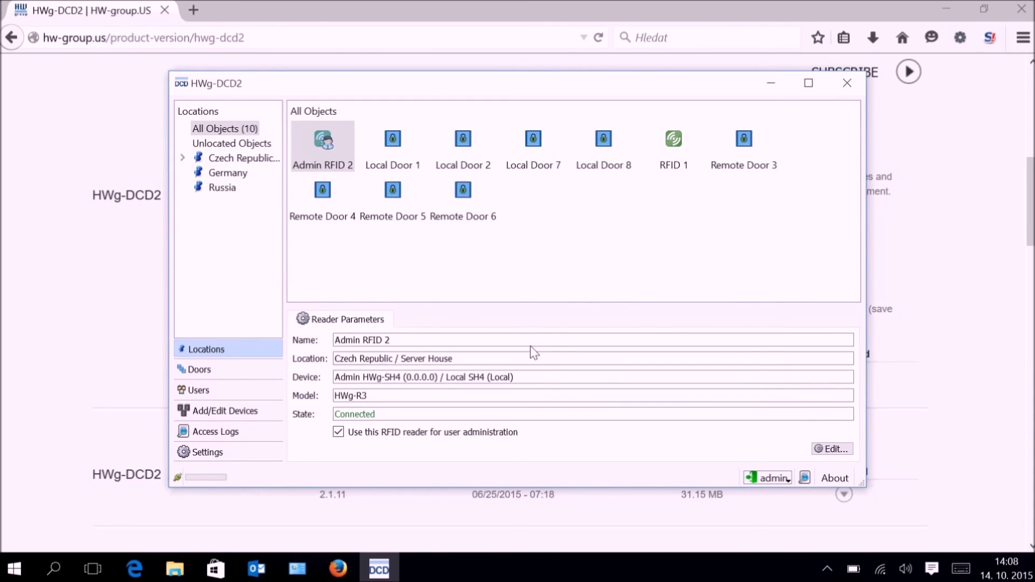
mouse_move(519, 288)
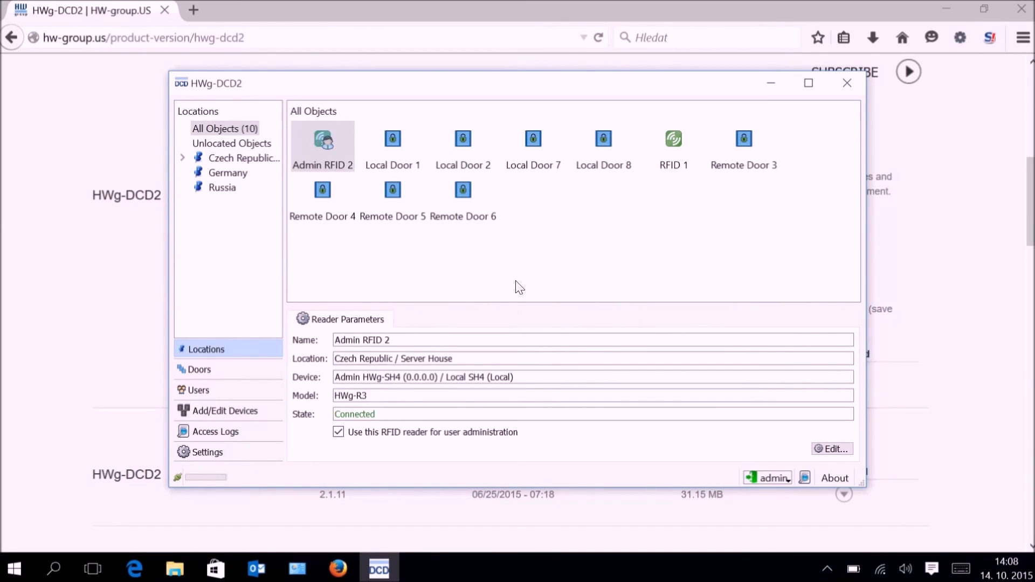